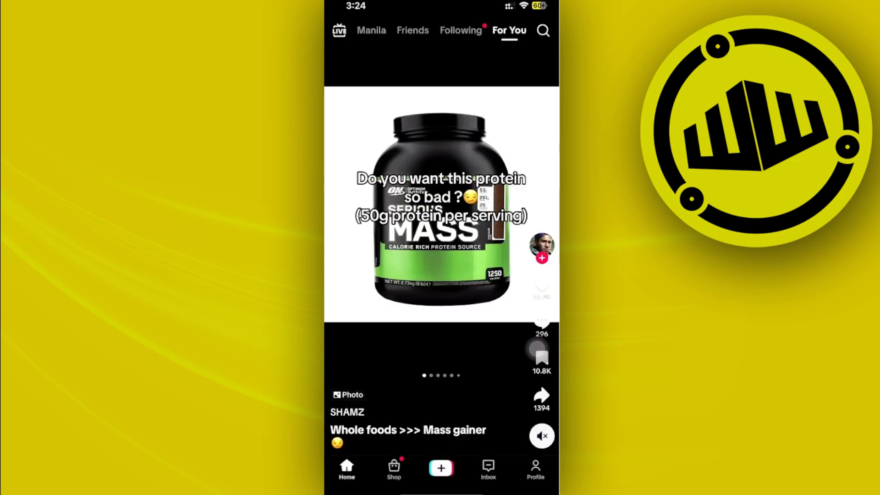
Step: Go from the For You feed to my own TikTok profile page
left_click(534, 470)
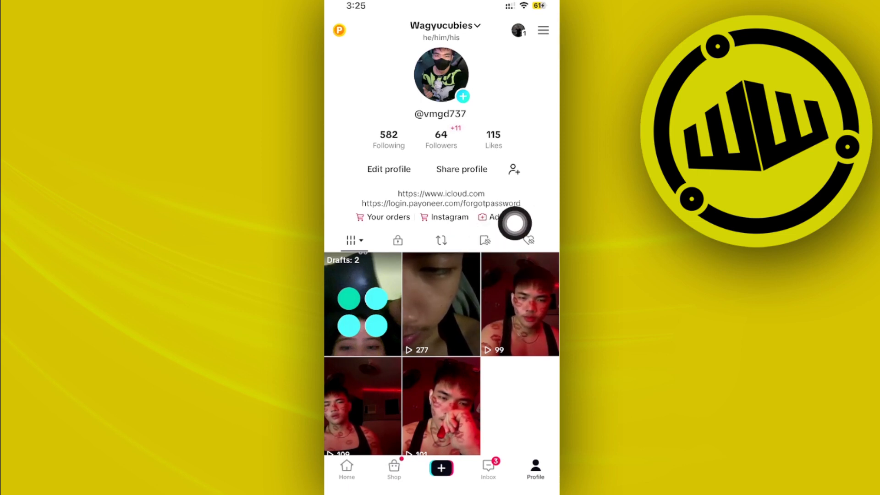
Step: Show saved favourites as collections, listing Faves, My inspiration and Banats
left_click(484, 240)
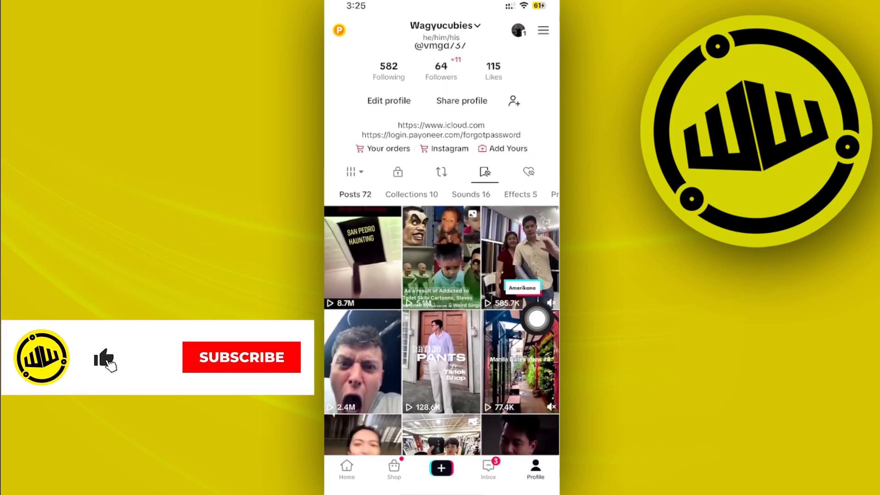
left_click(241, 357)
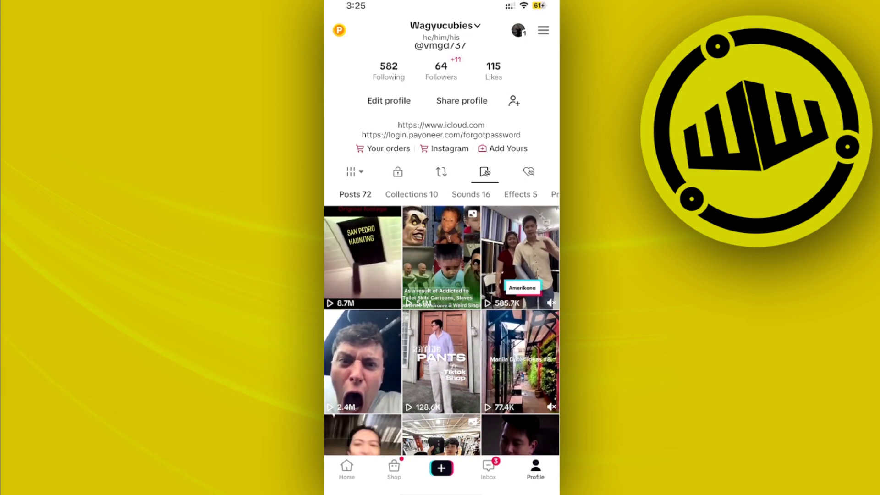
left_click(411, 193)
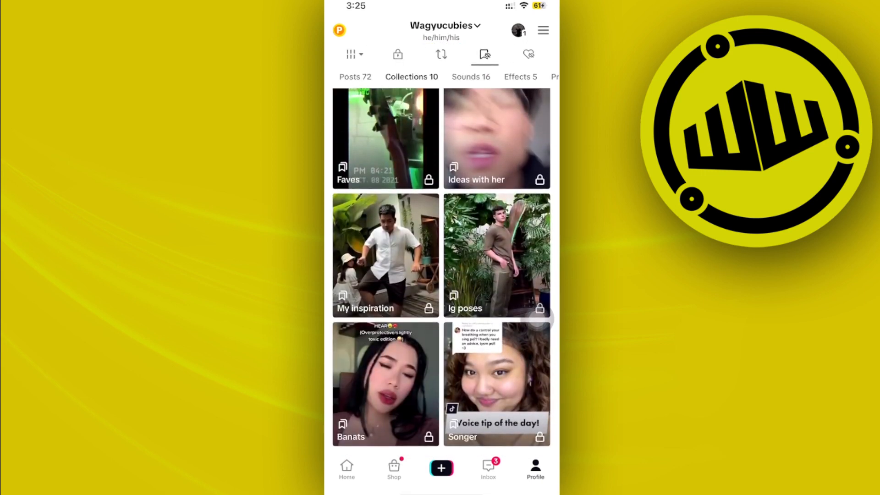
Step: Open the Banats collection showing its four saved videos
left_click(386, 384)
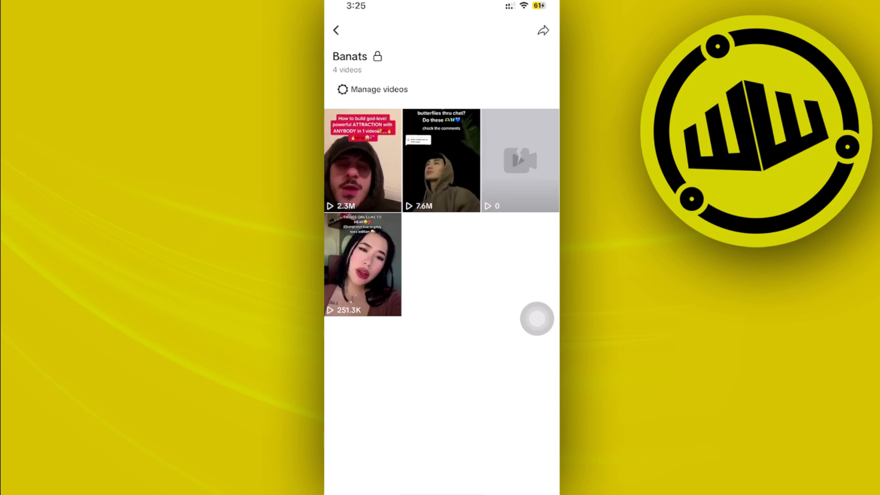
Step: Delete the Banats collection via its options menu and confirm, leaving nine collections
left_click(542, 30)
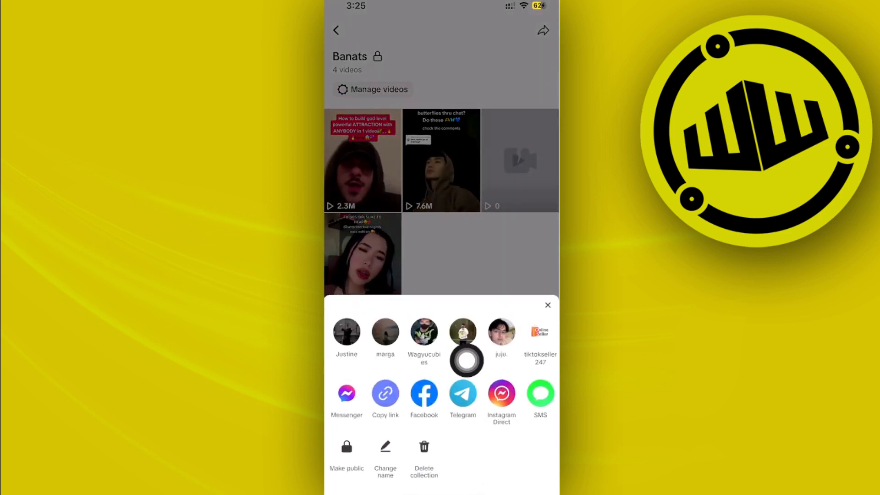
left_click(423, 452)
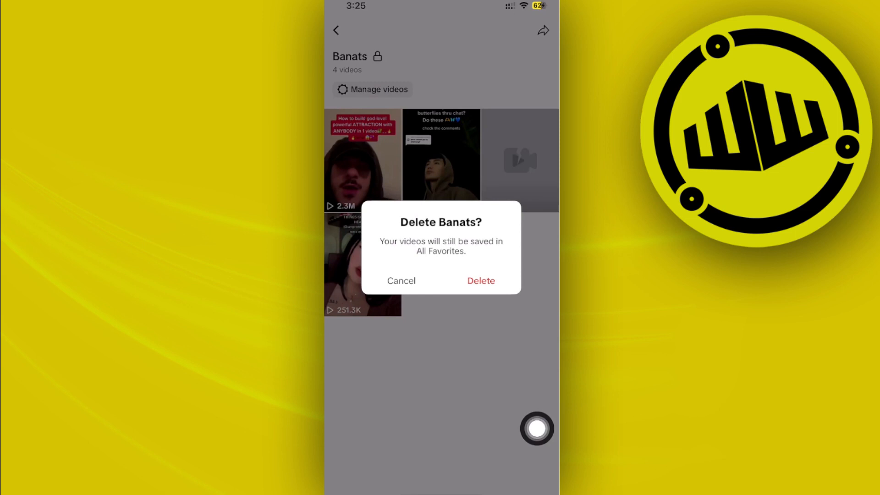
left_click(480, 280)
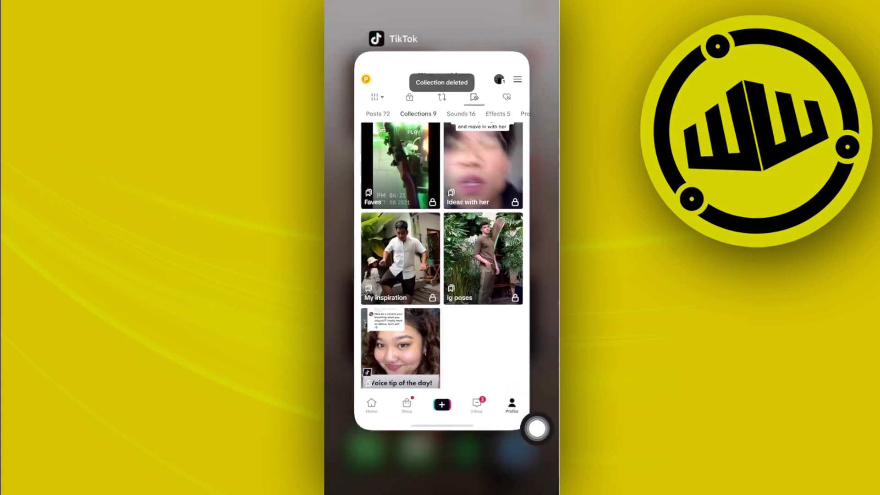